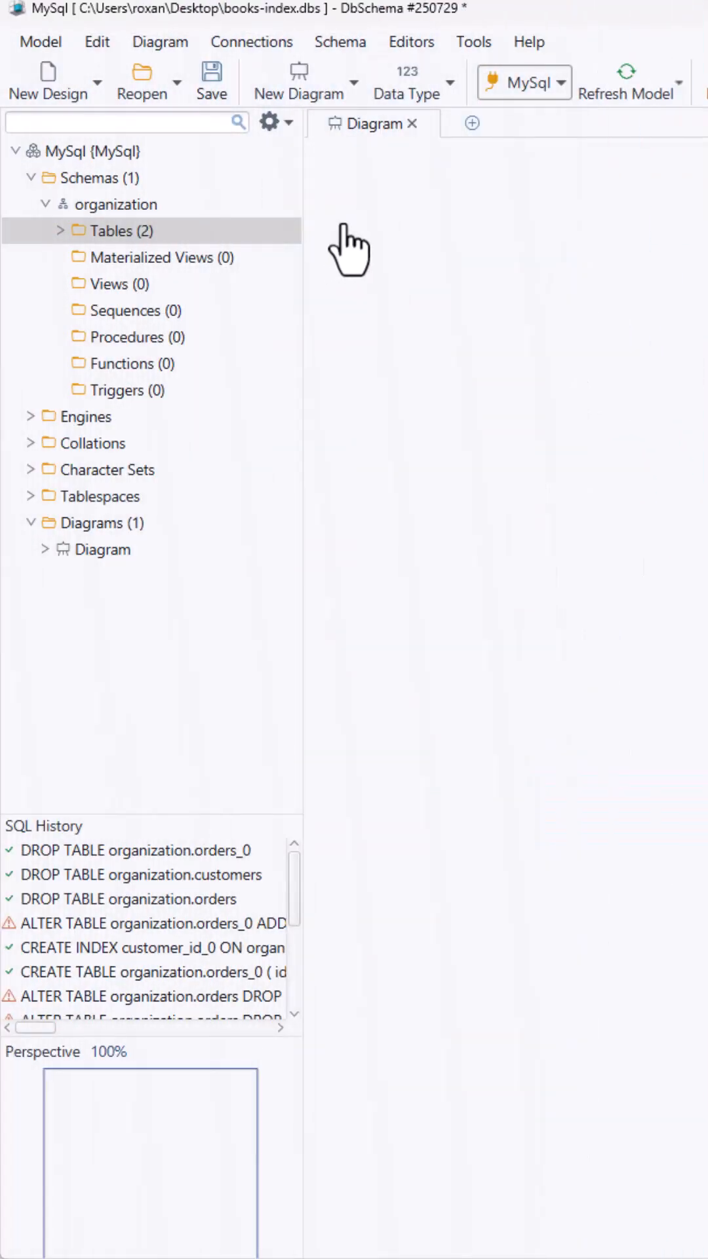
Step: Name the new table 'customers' and add its id, name, email and country columns
left_click(648, 81)
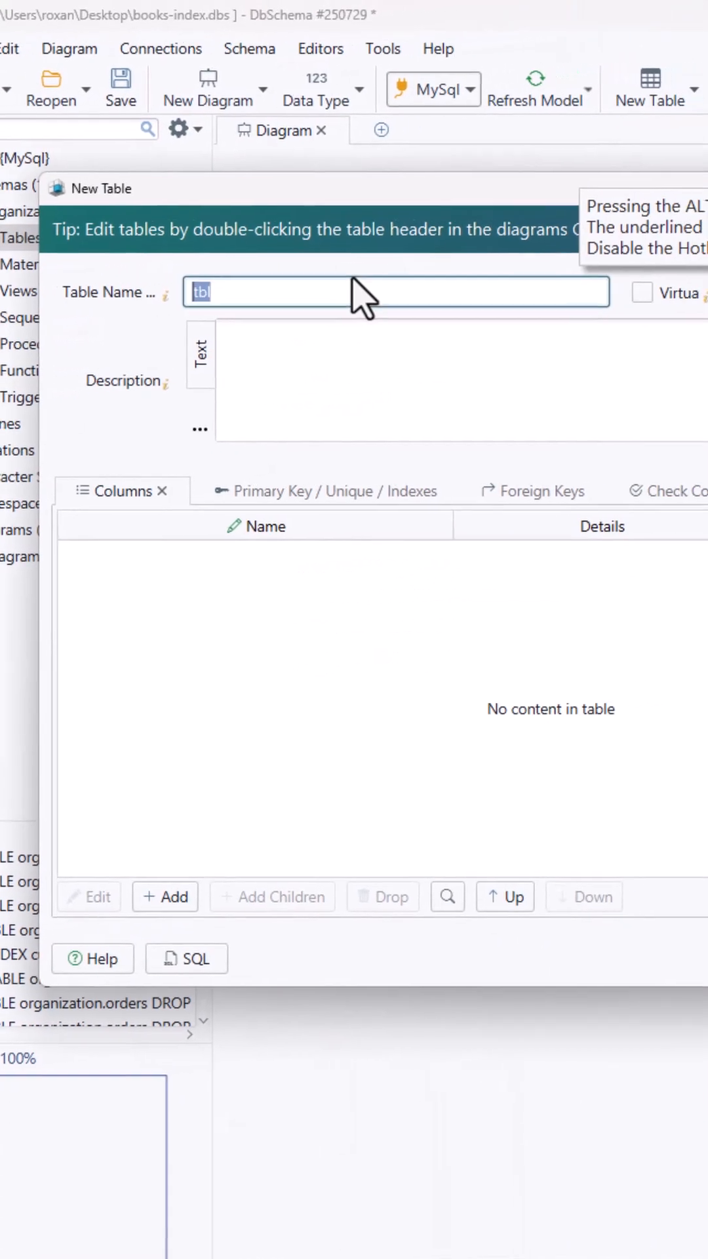
type("customers")
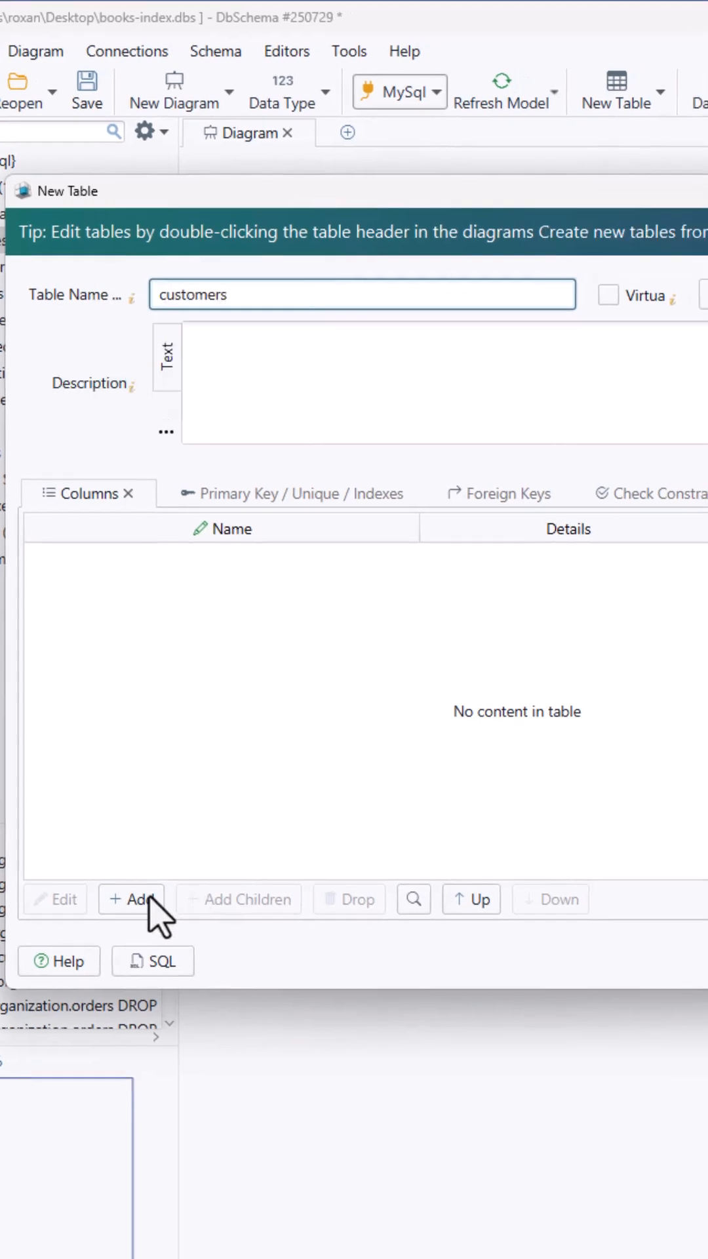
left_click(131, 898)
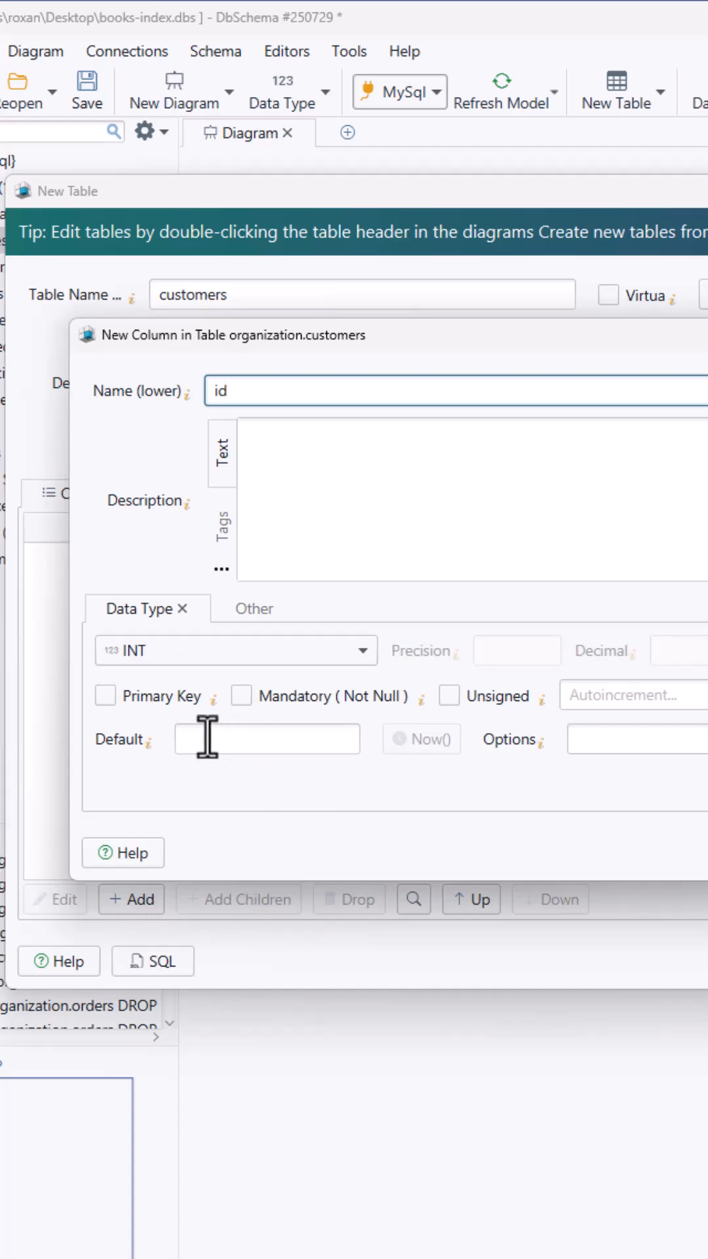
left_click(132, 899)
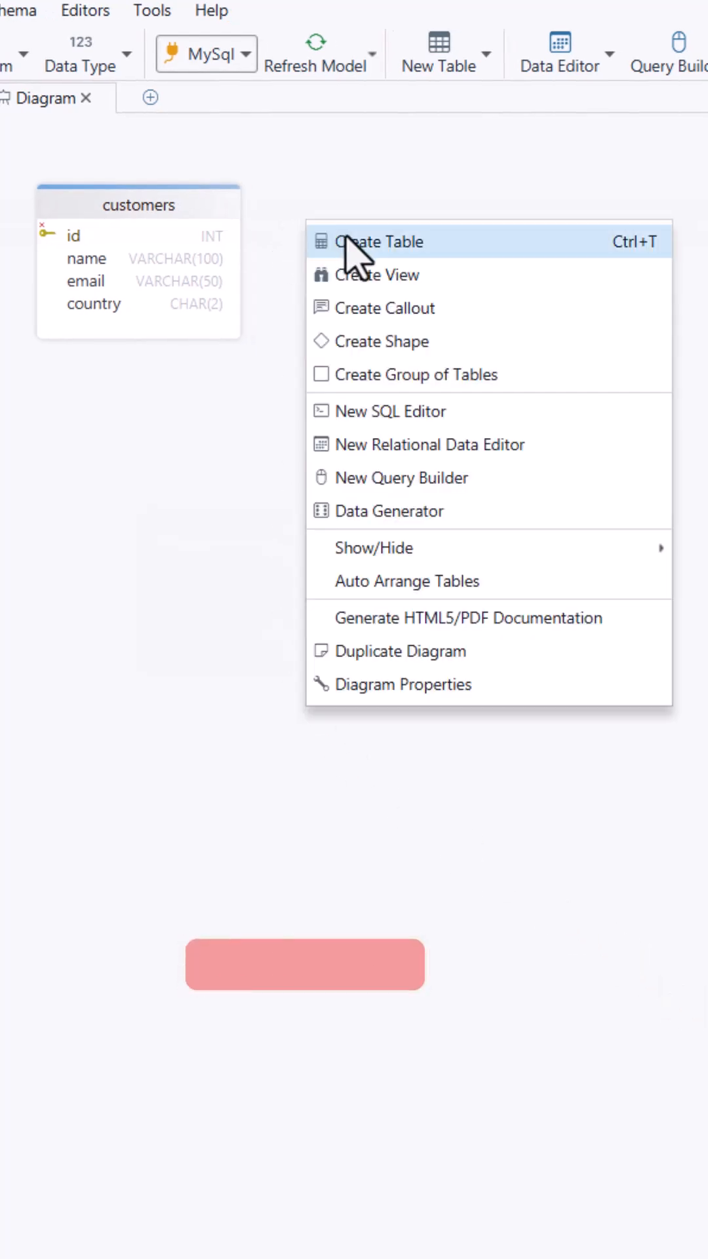
Step: Create the orders table and link customer_id to customers with fk_orders_customers
left_click(379, 242)
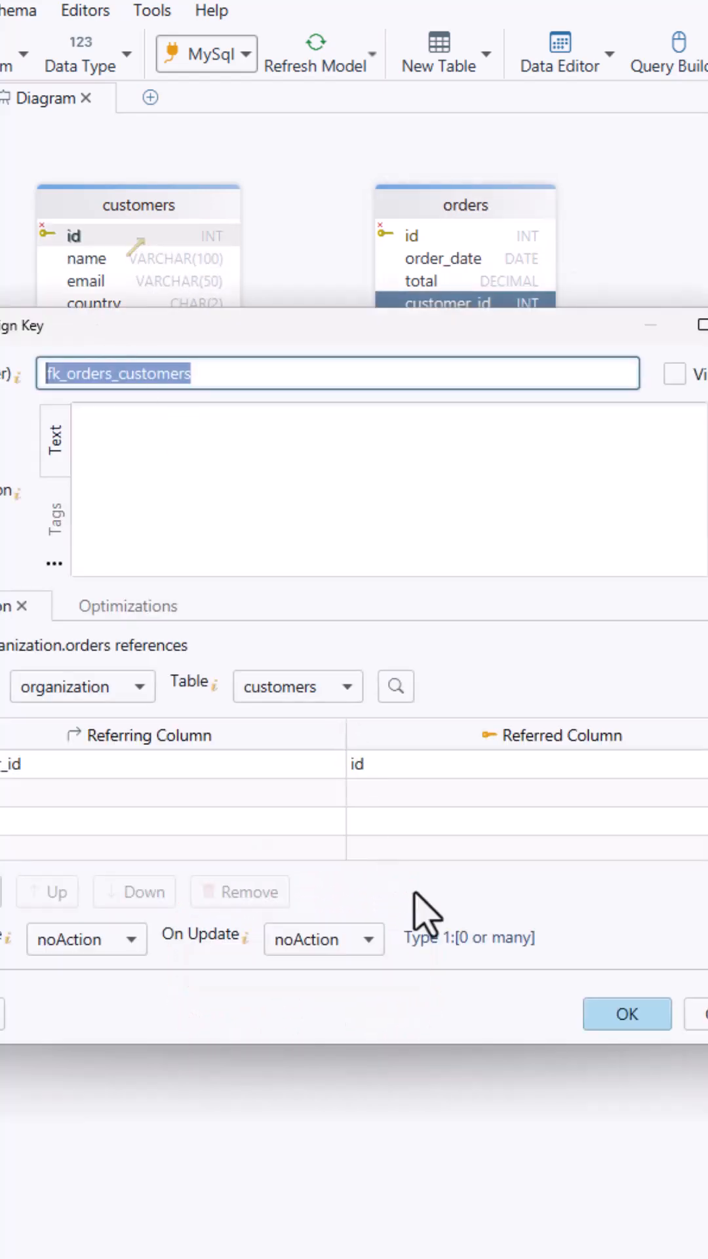
left_click(627, 1013)
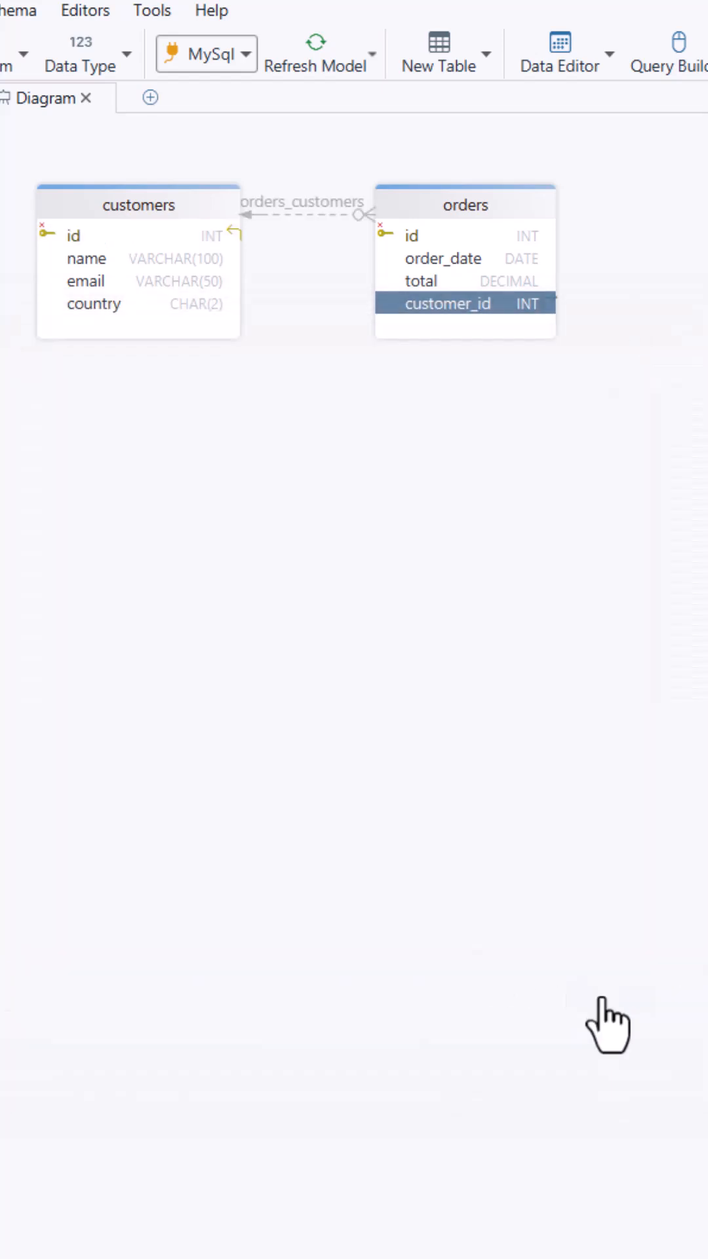
mouse_move(309, 245)
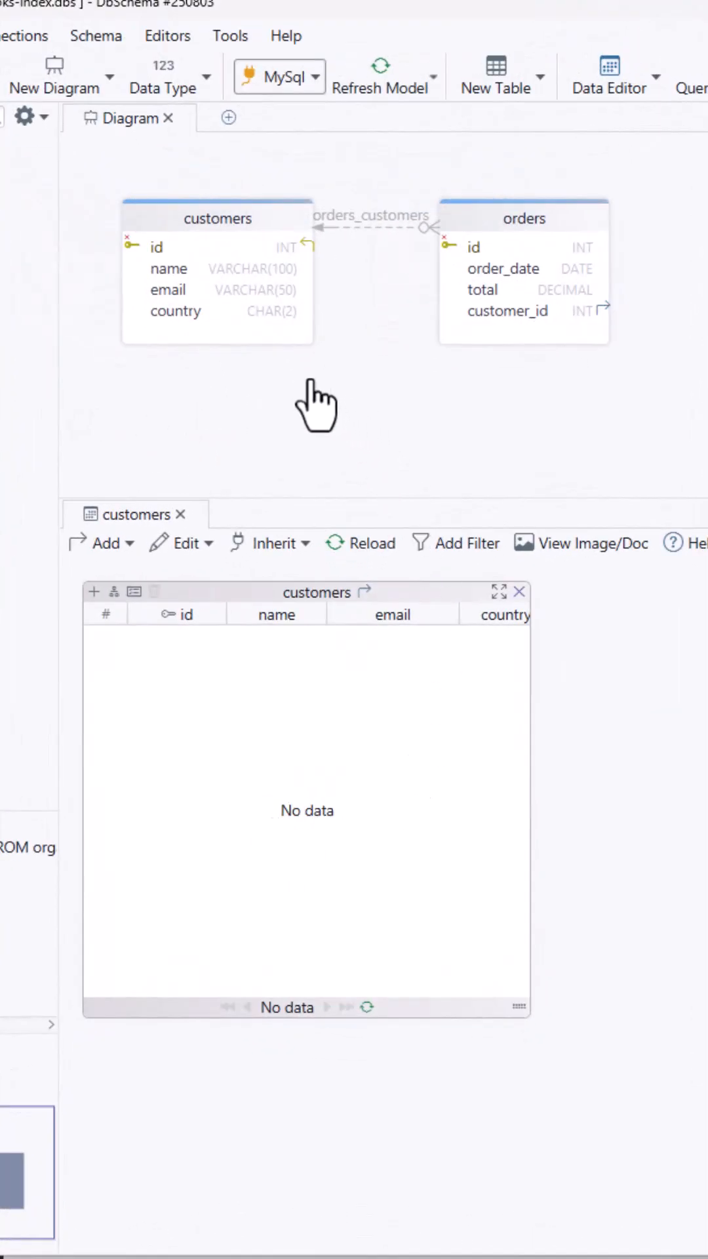
Step: Bring up the diagram background's context menu with the empty customers data browser open
right_click(318, 405)
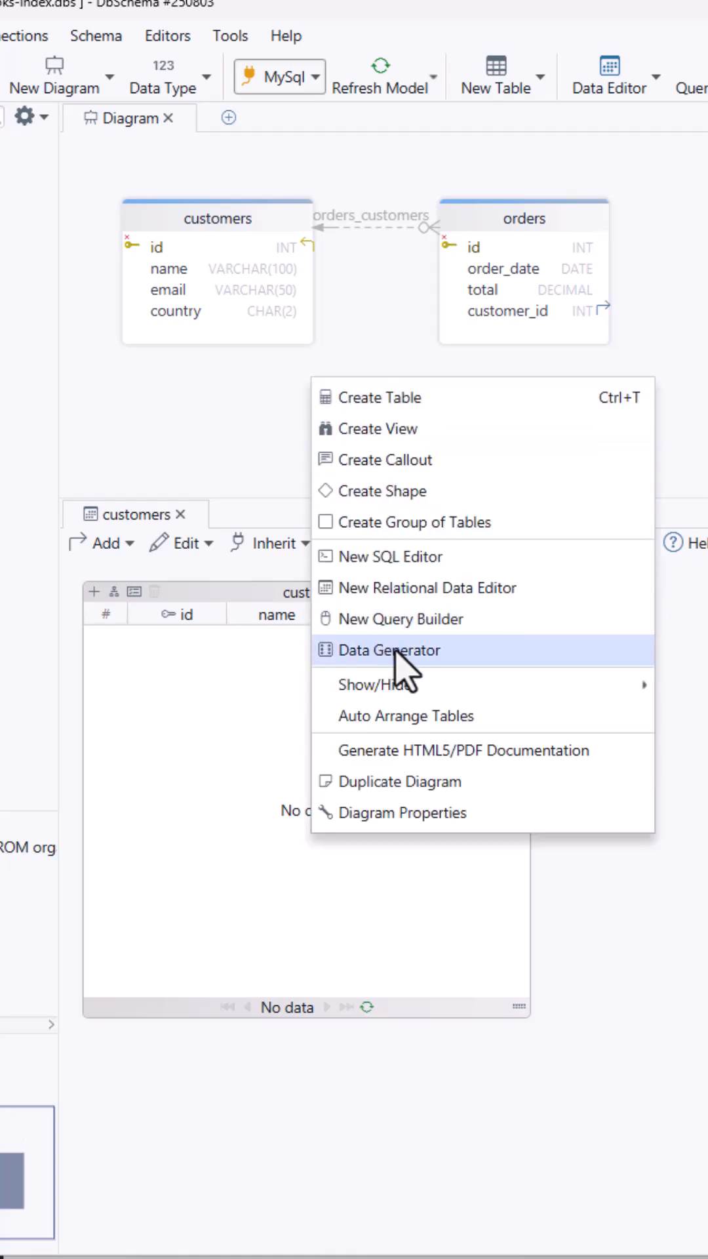
Step: In the Data Generator, inspect organization.orders generators and select the customer_id row
left_click(389, 650)
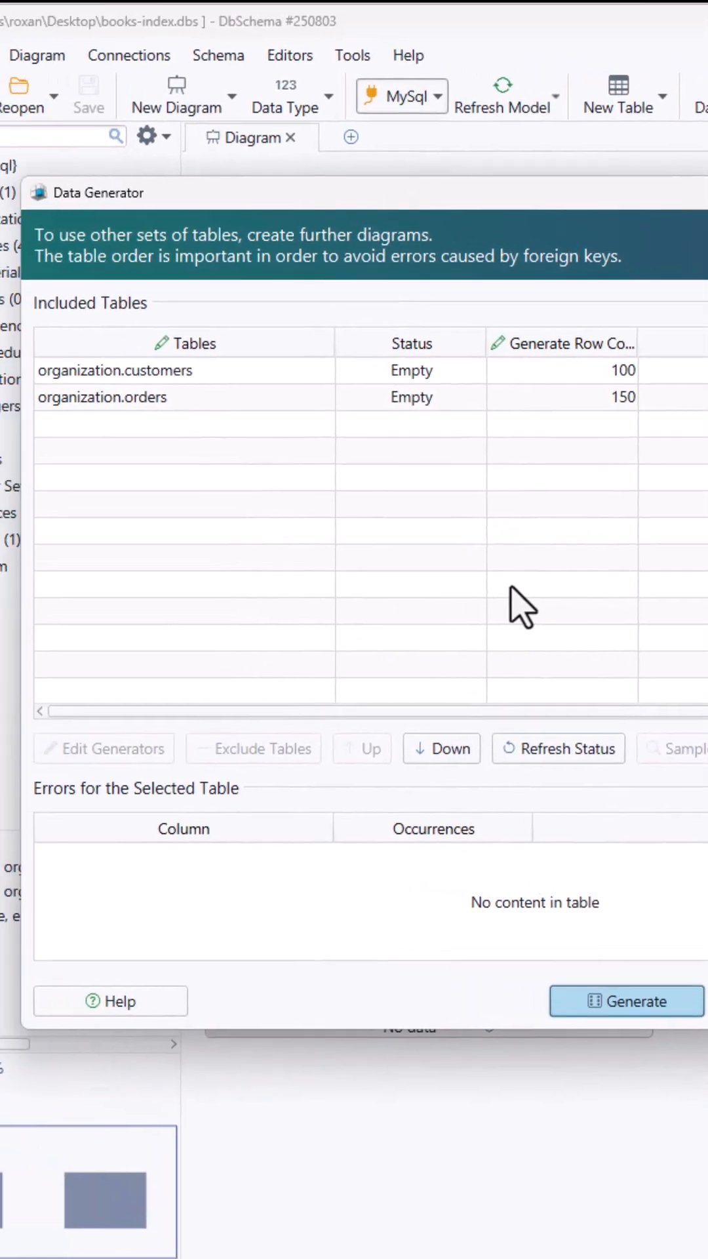
left_click(105, 398)
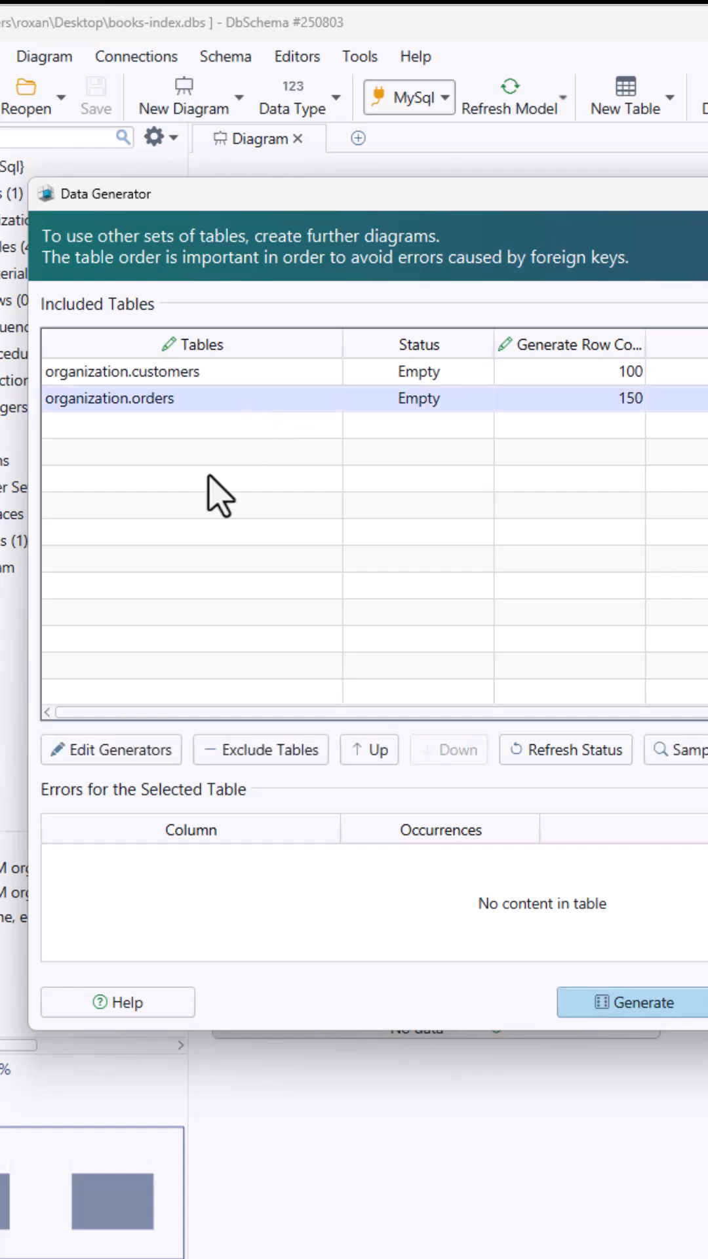
left_click(121, 749)
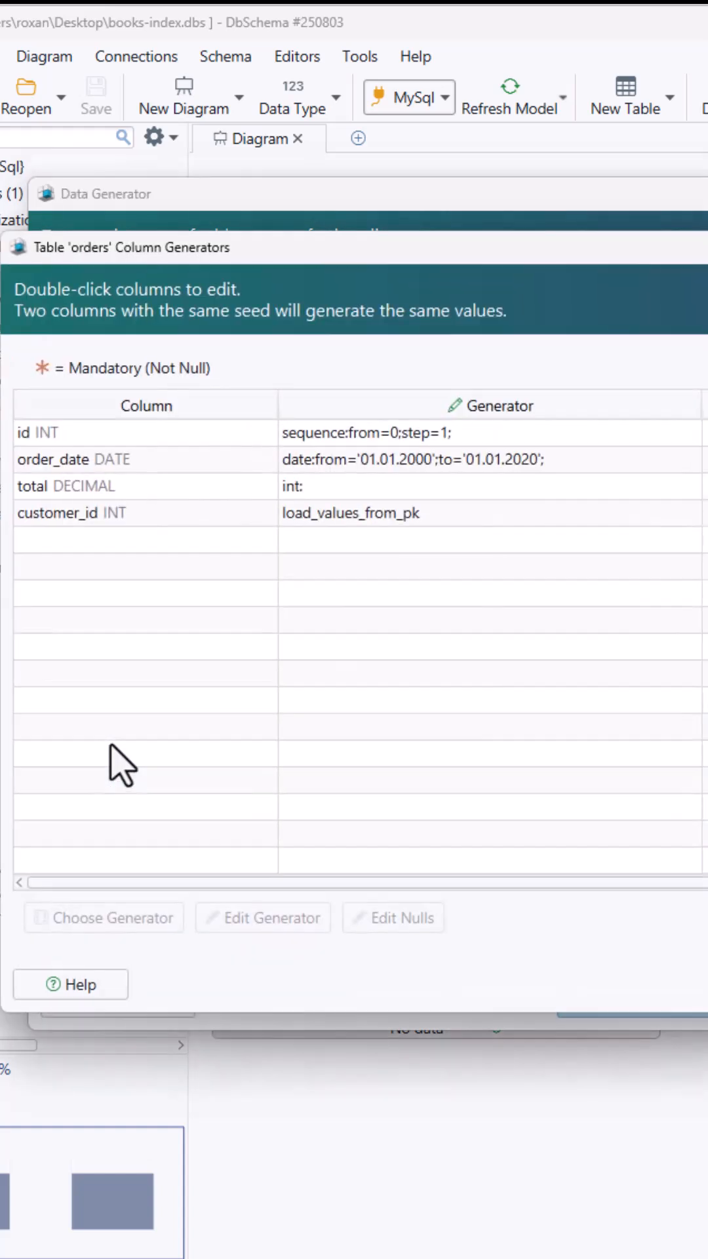
mouse_move(176, 529)
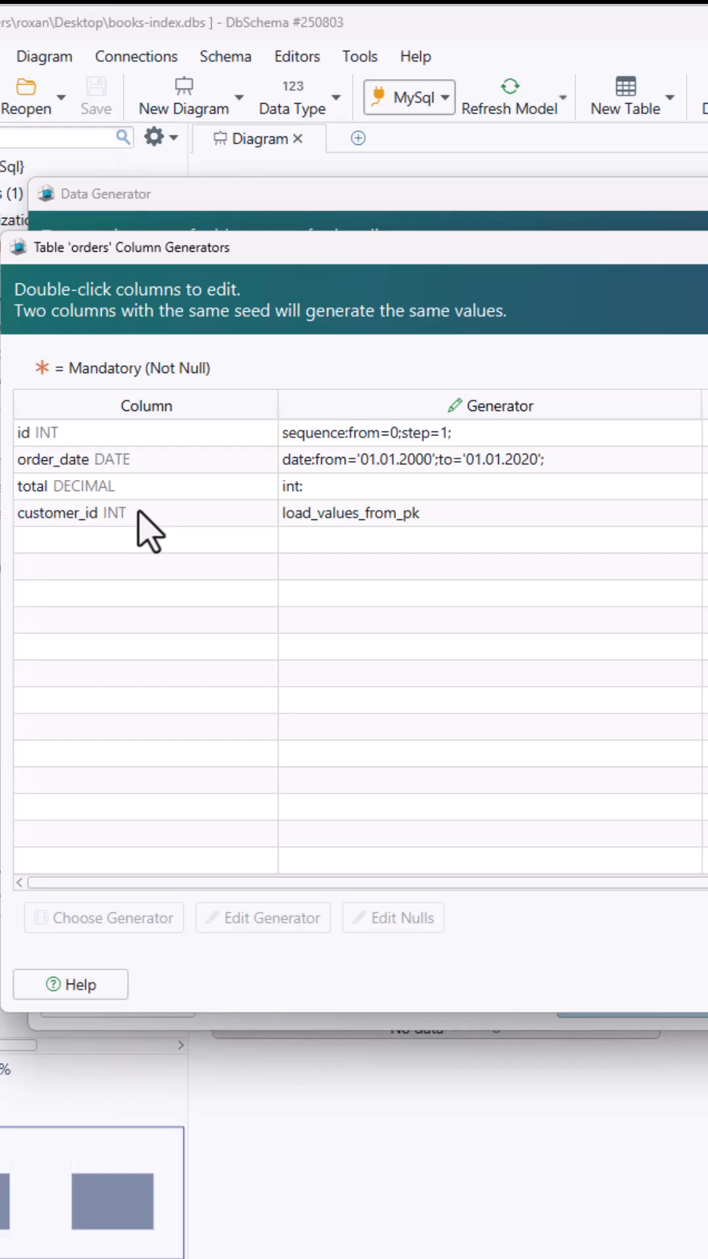
left_click(72, 513)
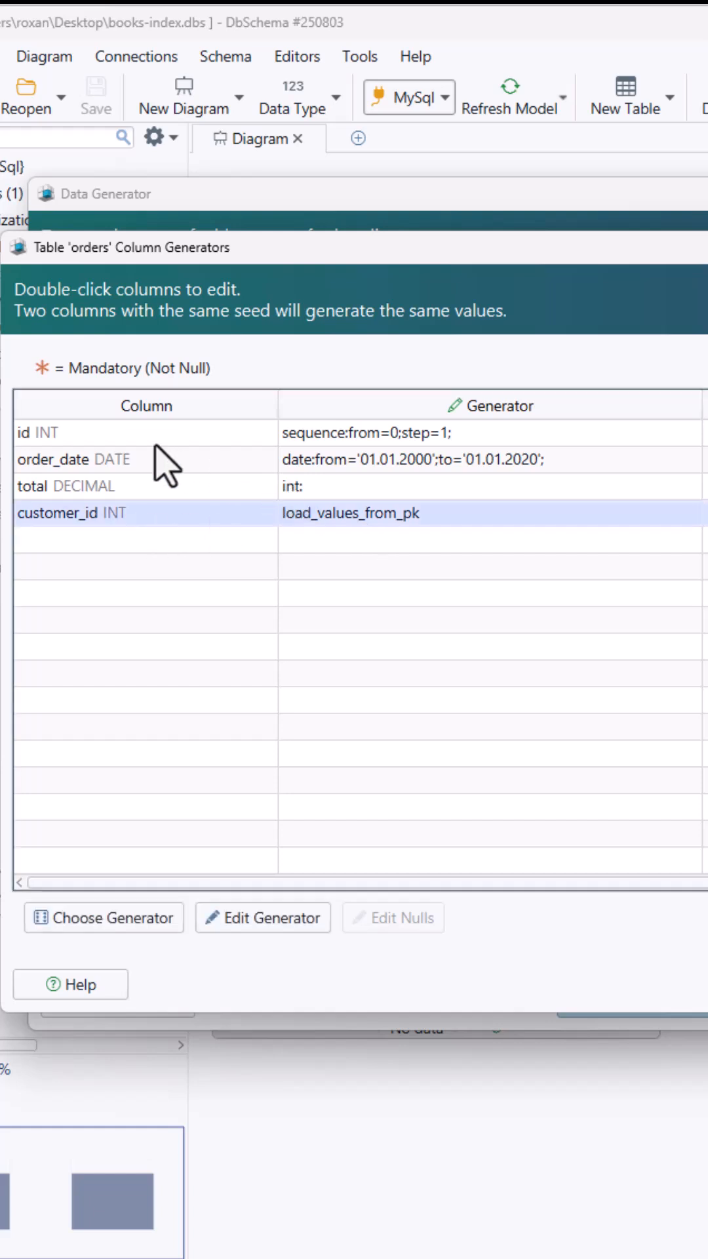
left_click(261, 918)
type("2")
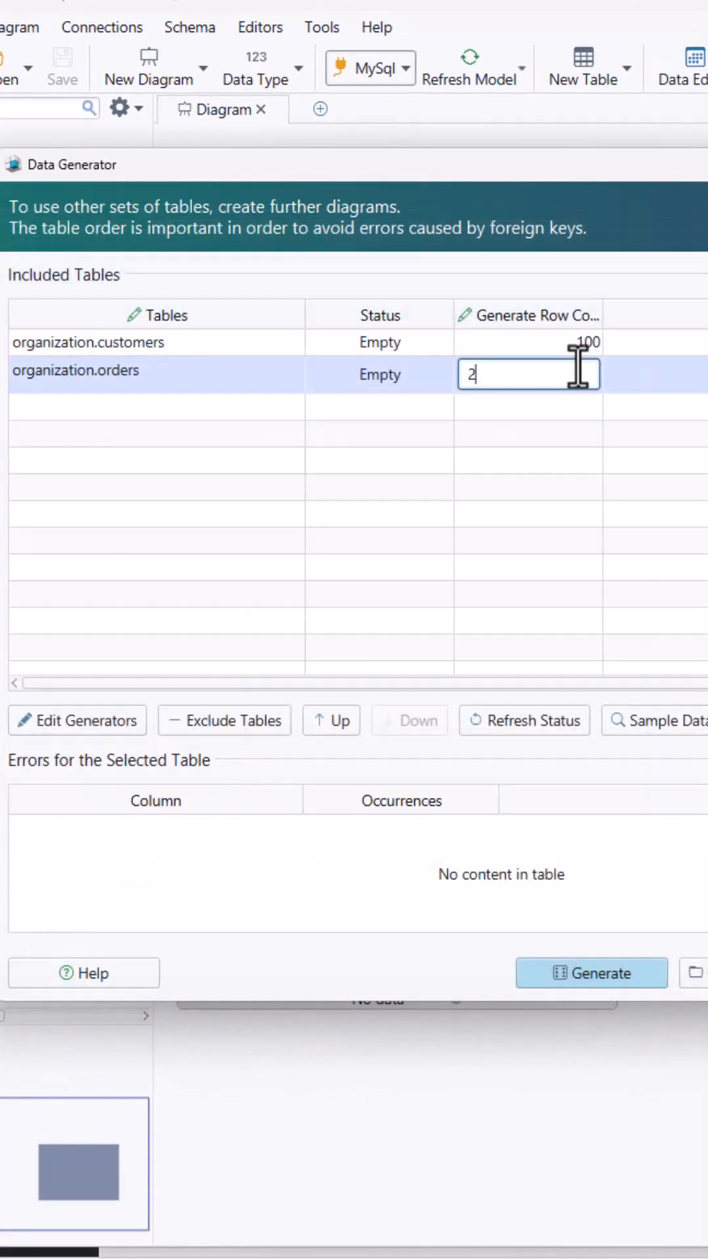
Step: Generate test data for both tables, then reload customers to show 100 rows
left_click(591, 972)
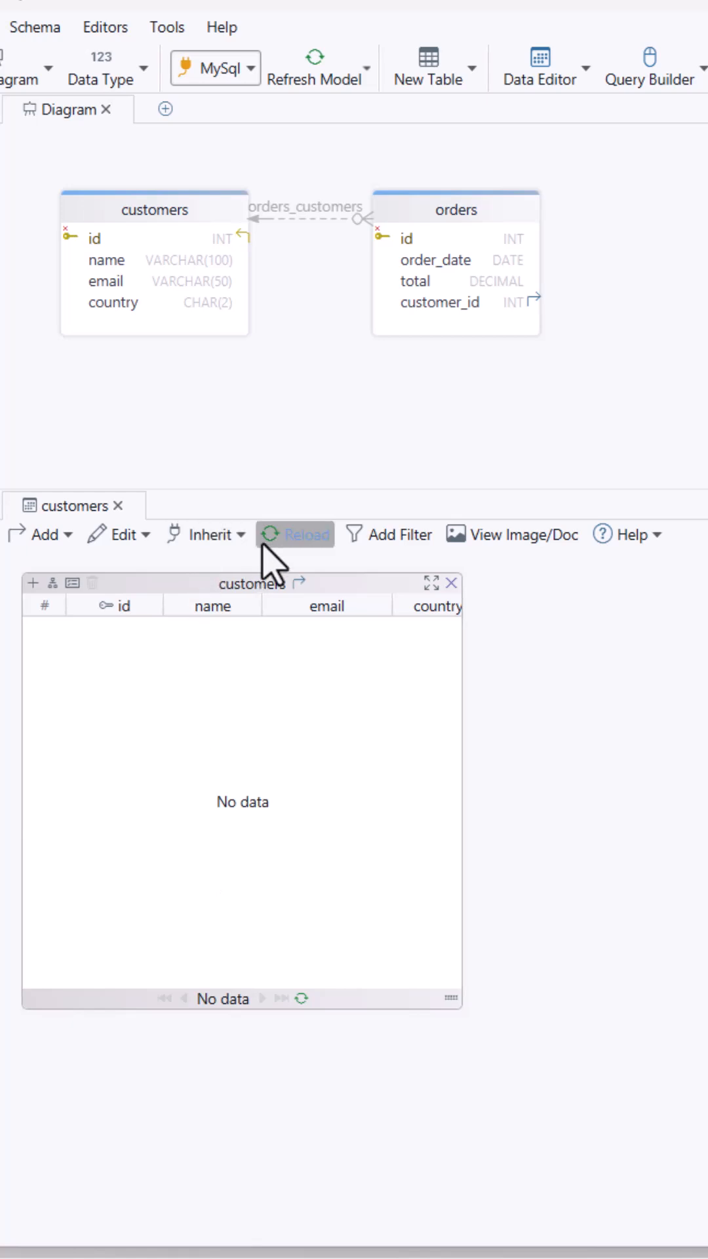
left_click(304, 534)
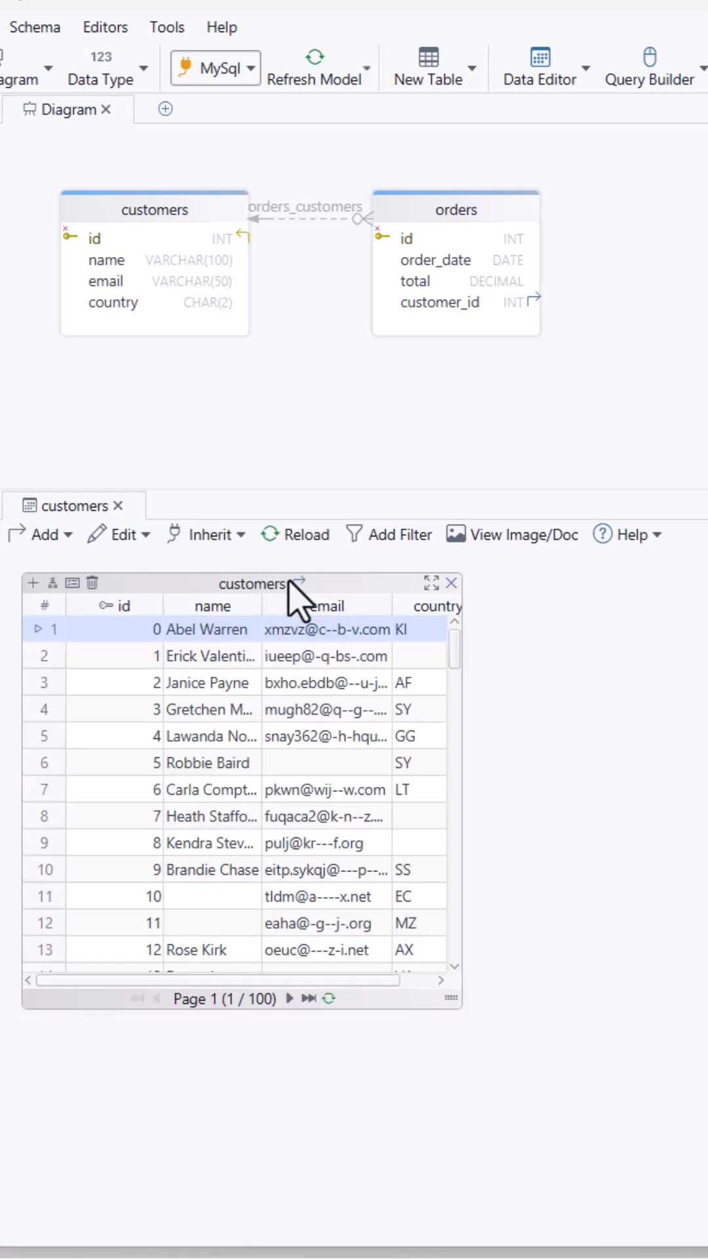